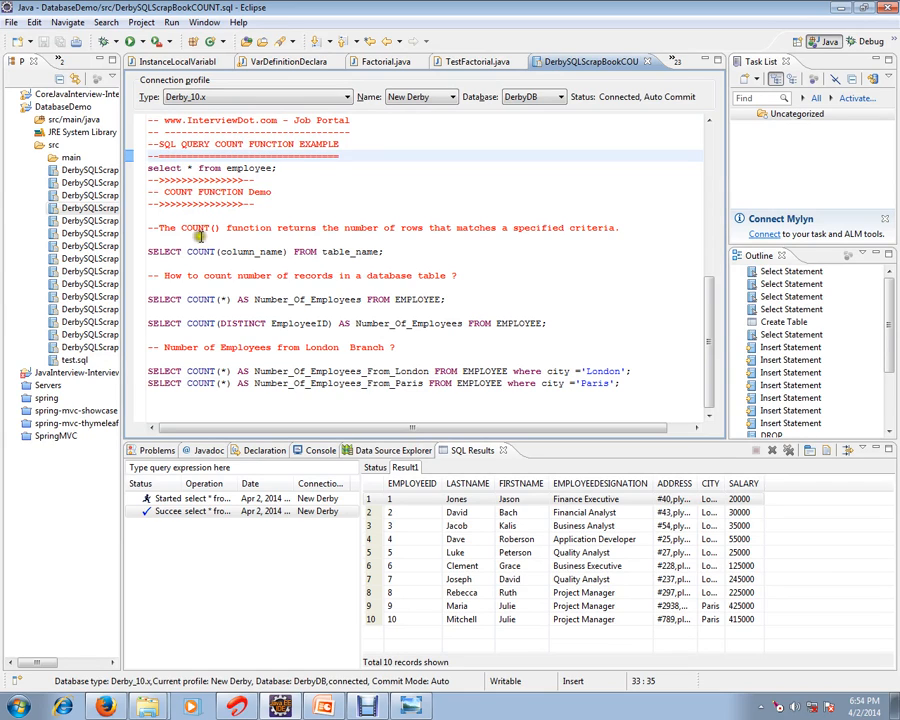
Step: Highlight 'function' in the COUNT comment and widen the ADDRESS and CITY result columns
{"action": "double_click", "coordinate": [248, 227]}
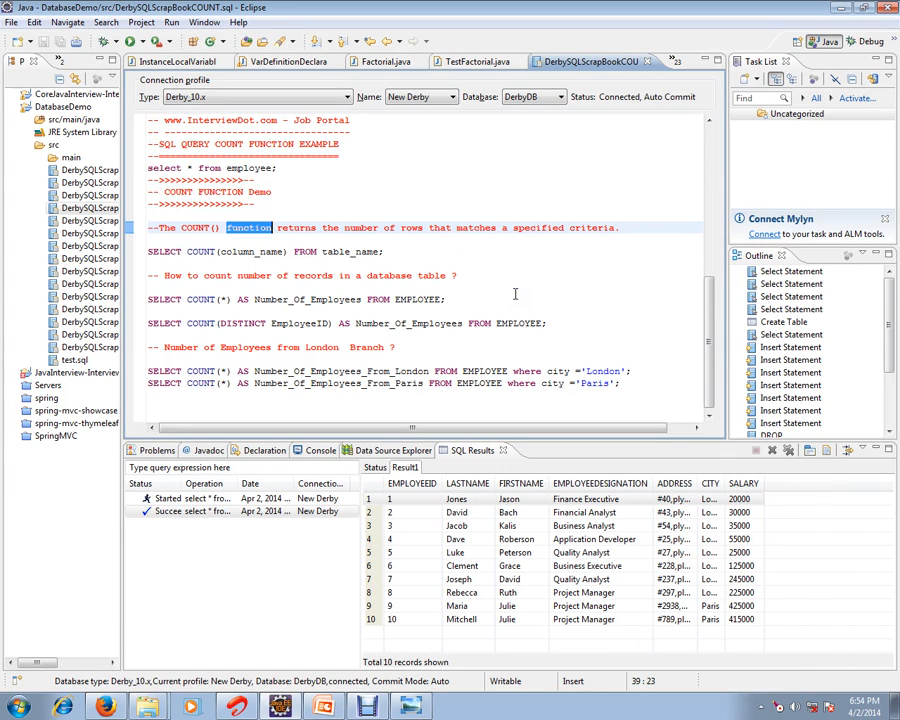
{"action": "mouse_move", "coordinate": [513, 294]}
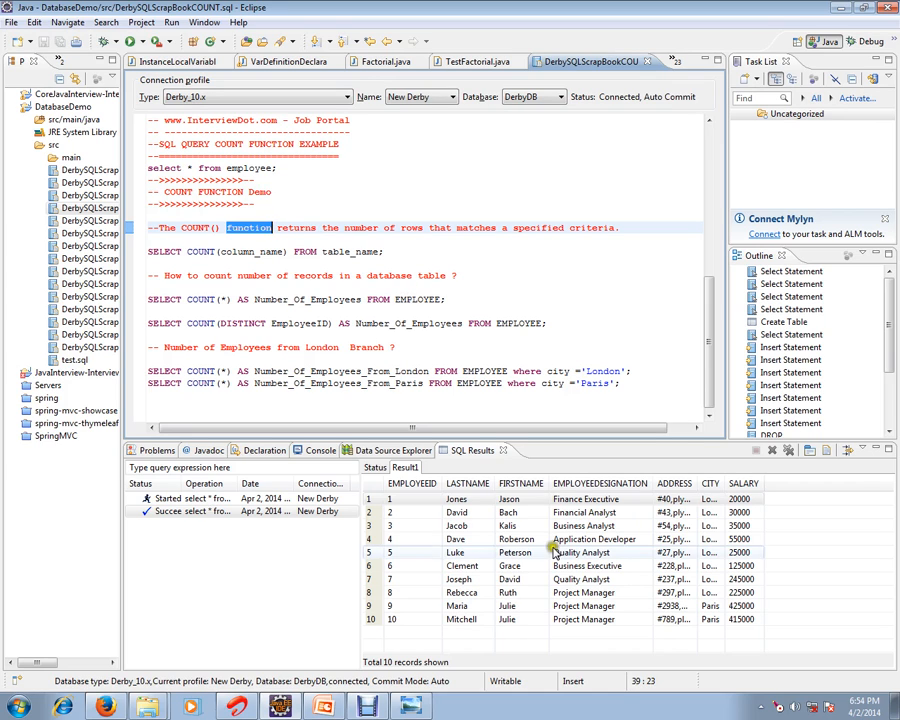
{"action": "left_click", "coordinate": [391, 450]}
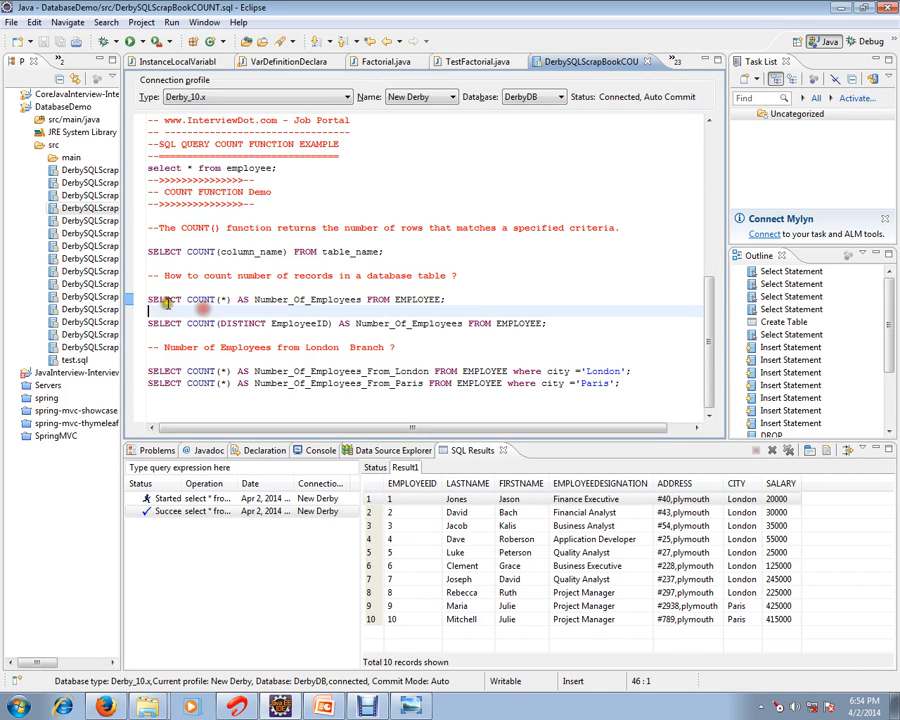
Step: Execute SELECT COUNT(*) on EMPLOYEE, then rerun 'select * from employee;' listing 10 rows
{"action": "double_click", "coordinate": [201, 299]}
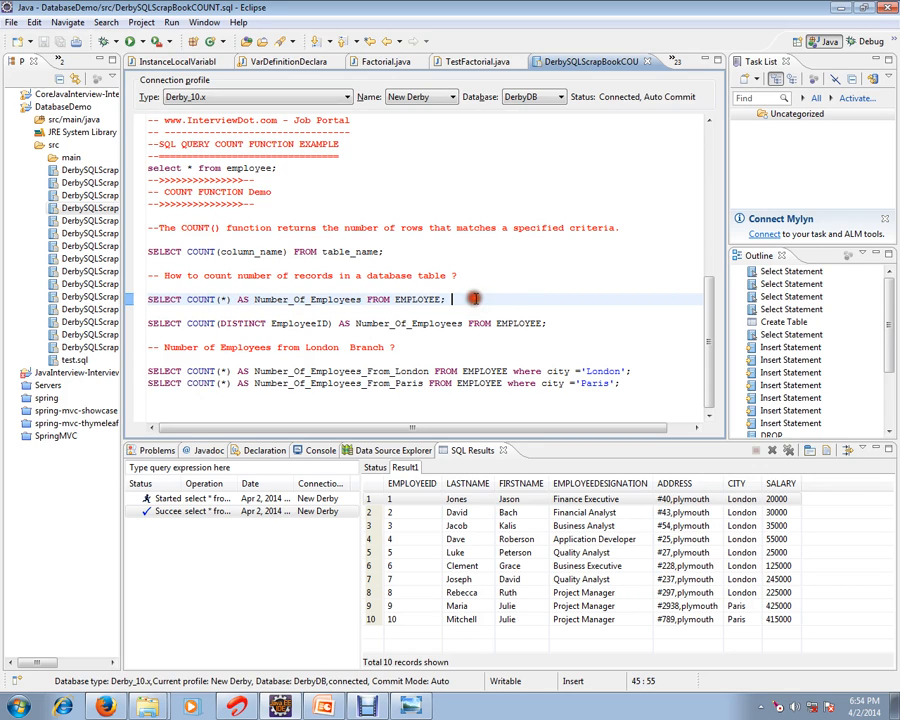
{"action": "triple_click", "coordinate": [300, 299]}
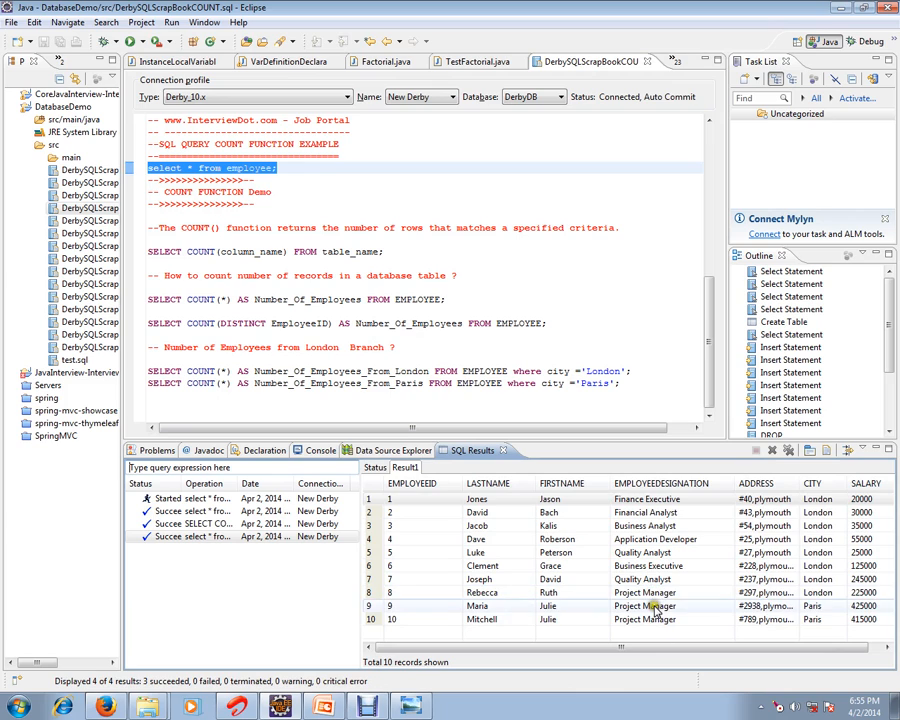
Step: Execute the Number_Of_Employees_From_London COUNT query, returning 8
{"action": "left_click", "coordinate": [650, 579]}
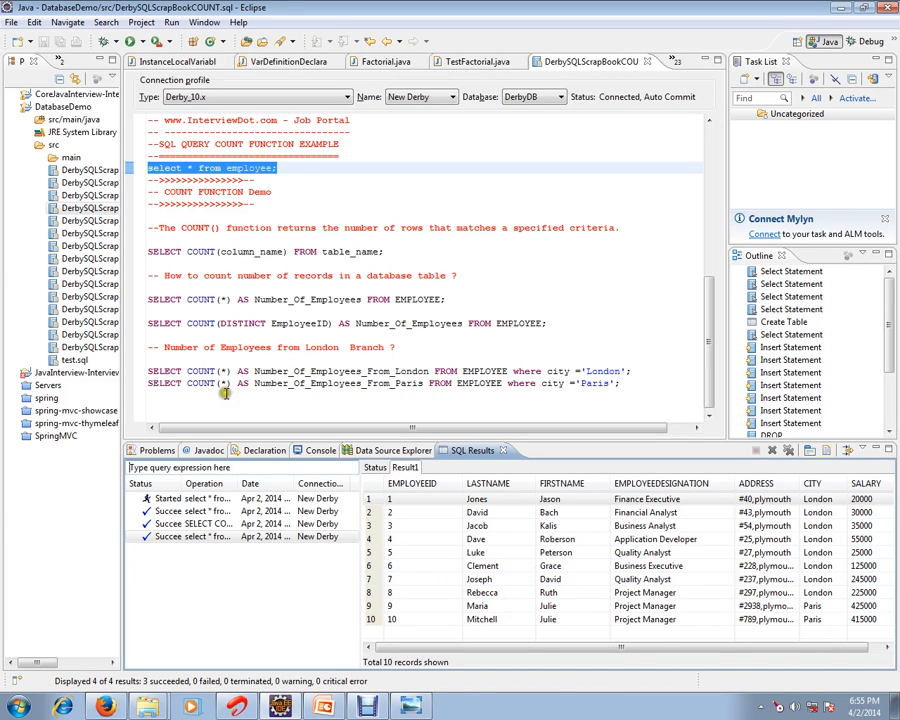
{"action": "mouse_move", "coordinate": [167, 371]}
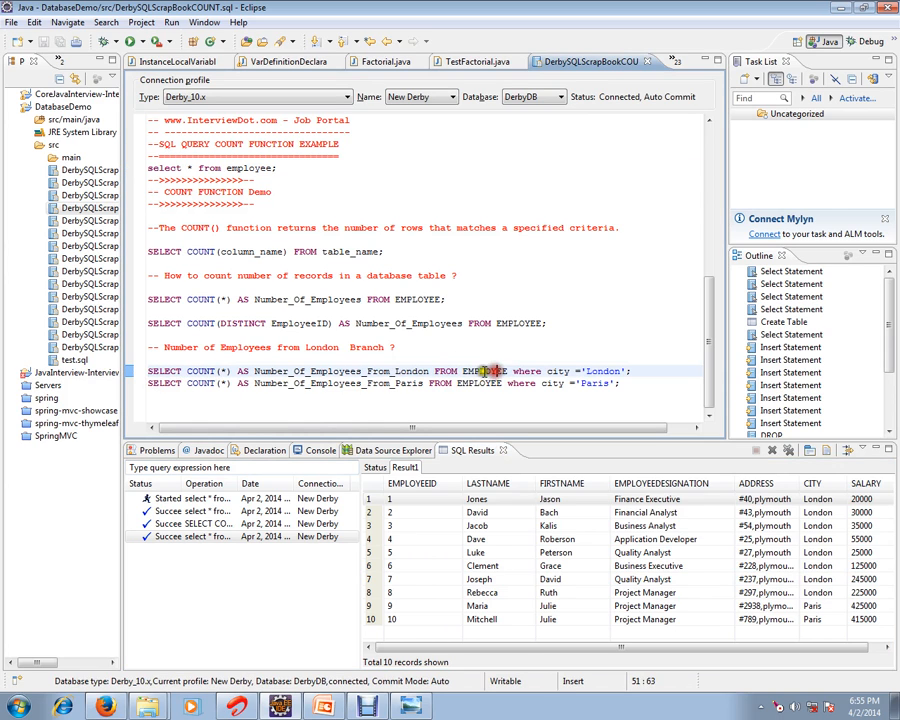
{"action": "left_click_drag", "start_coordinate": [511, 371], "coordinate": [635, 371]}
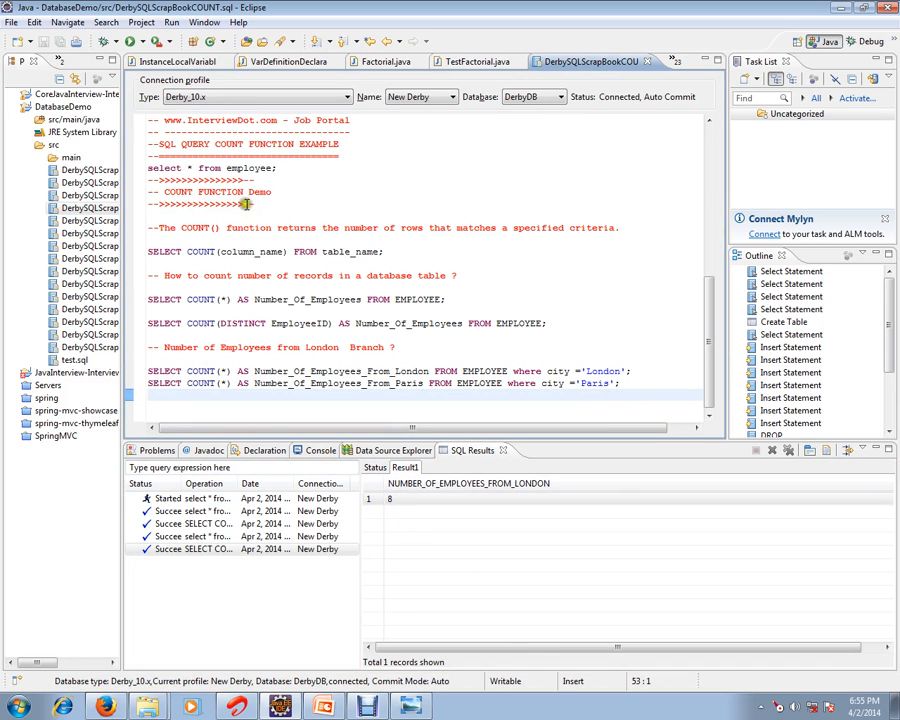
Step: Rerun 'select * from employee;' to list all 10 rows and highlight a Paris employee row
{"action": "triple_click", "coordinate": [210, 167]}
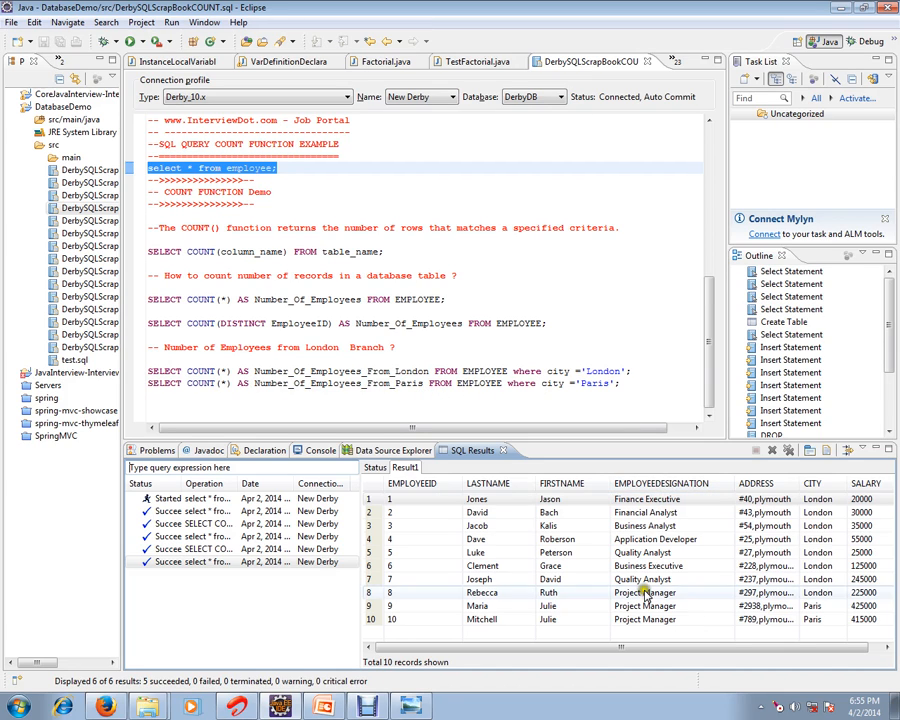
{"action": "left_click", "coordinate": [645, 605]}
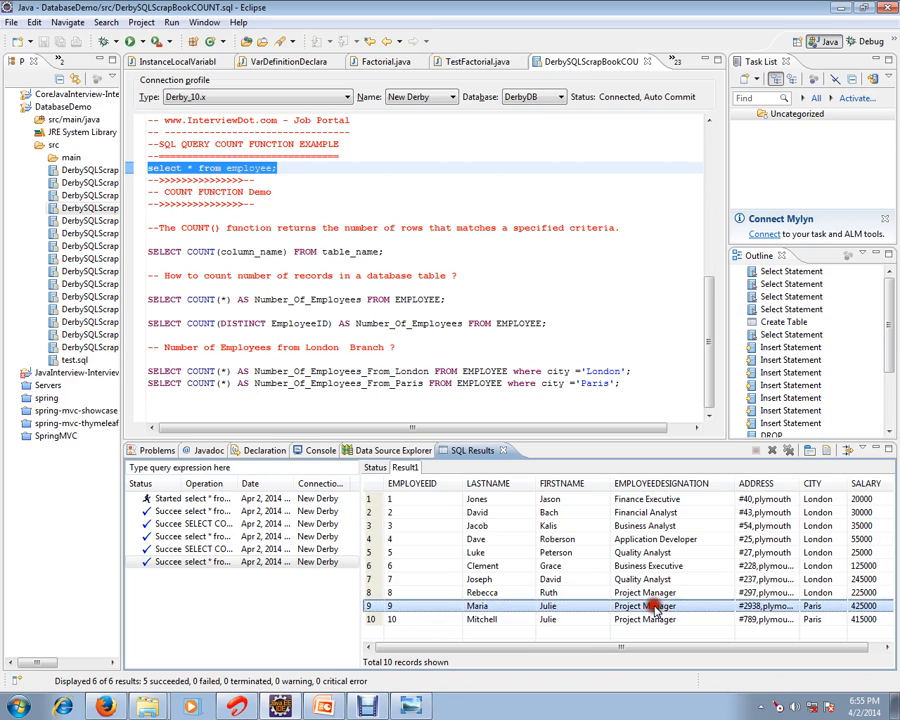